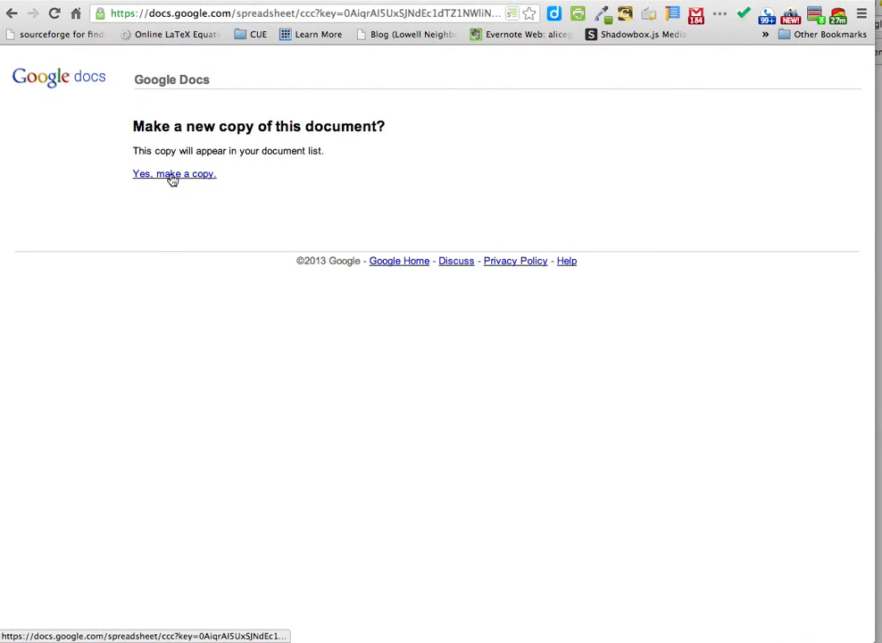
Confirm making a copy of the Advanced Spreadsheet Template.
{"action": "left_click", "coordinate": [173, 173]}
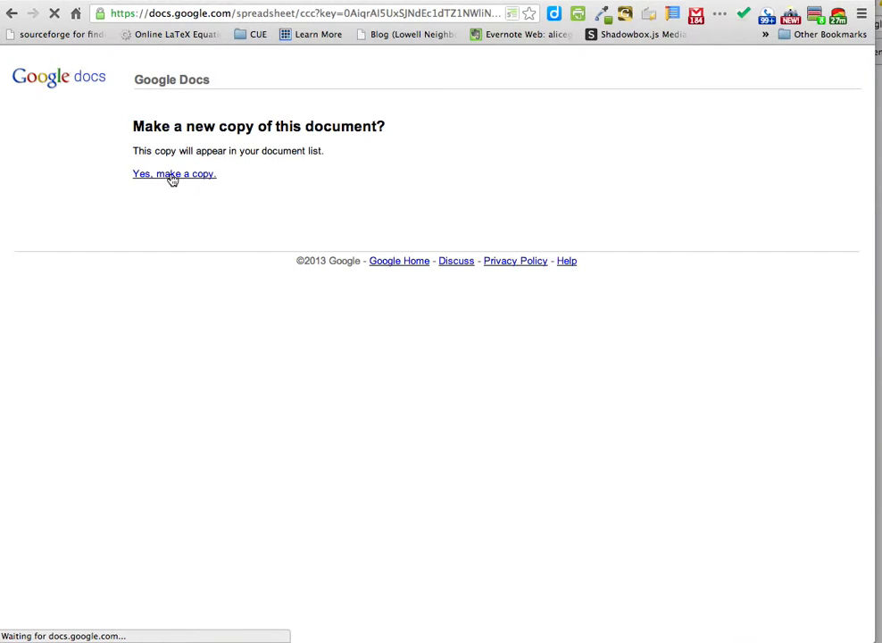
{"action": "left_click", "coordinate": [173, 173]}
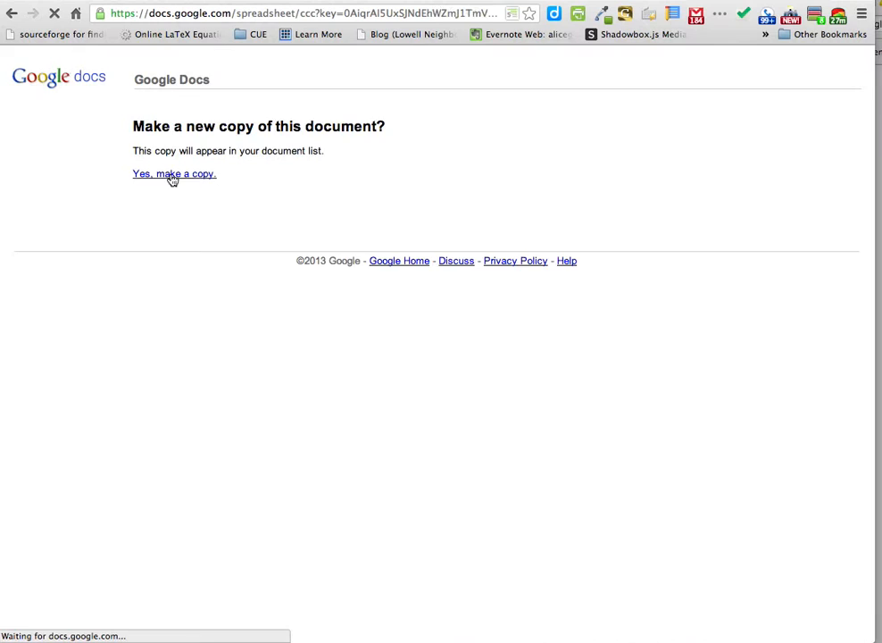
{"action": "left_click", "coordinate": [174, 173]}
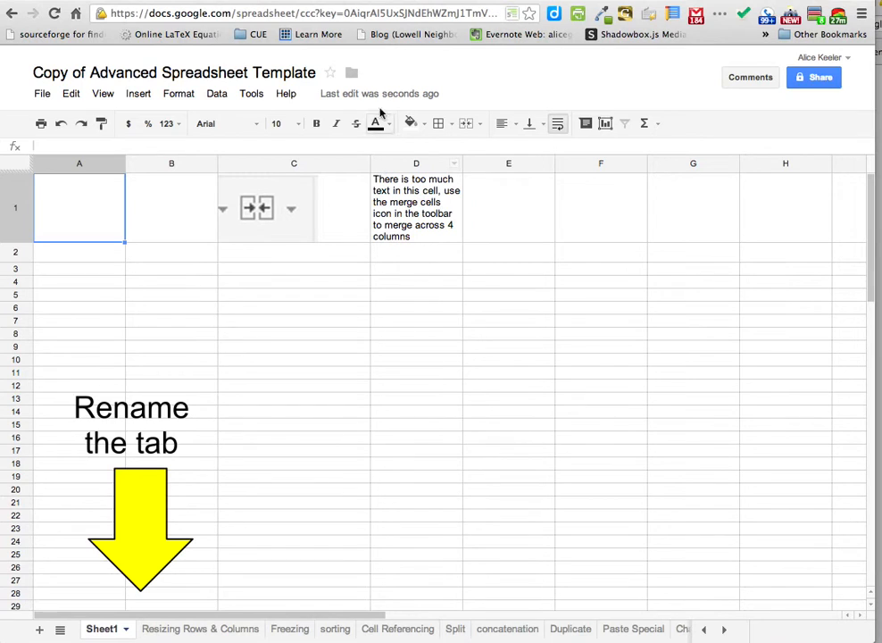
{"action": "mouse_move", "coordinate": [173, 72]}
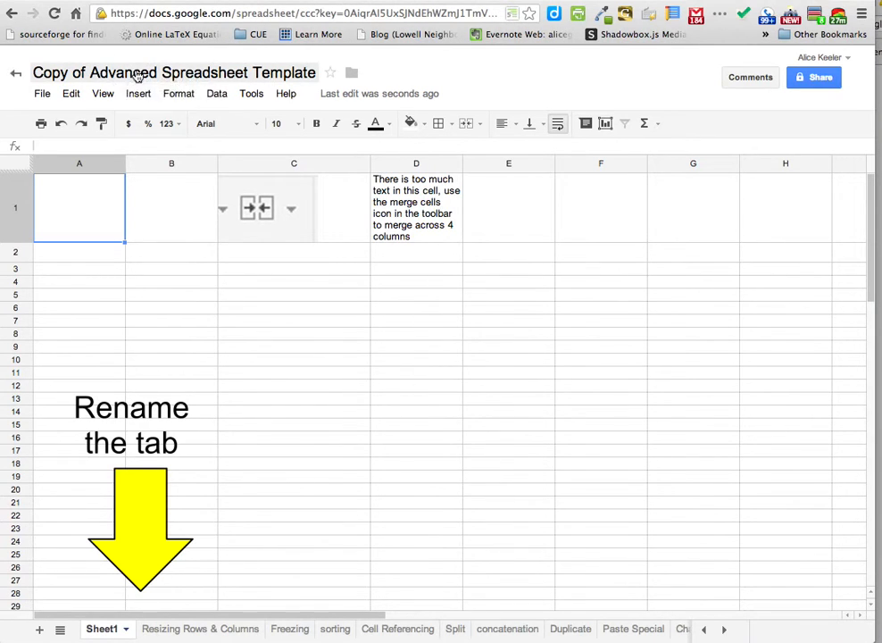
Open the rename prompt from the 'Copy of Advanced Spreadsheet Template' title.
{"action": "left_click", "coordinate": [174, 72]}
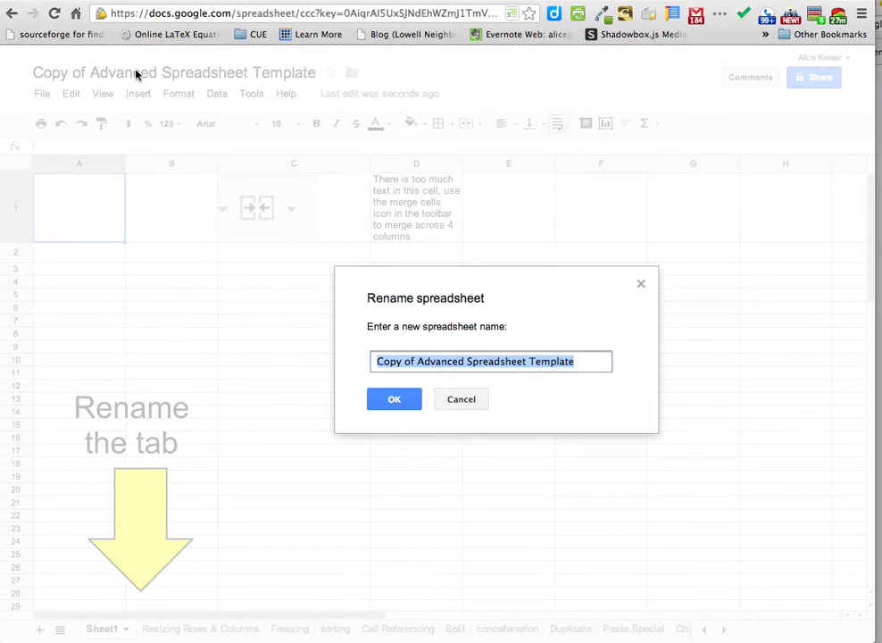
Type the new name 'advancedspreadsheet_101' followed by 'R' and 'Keel' in the rename prompt.
{"action": "type", "text": "advanceds"}
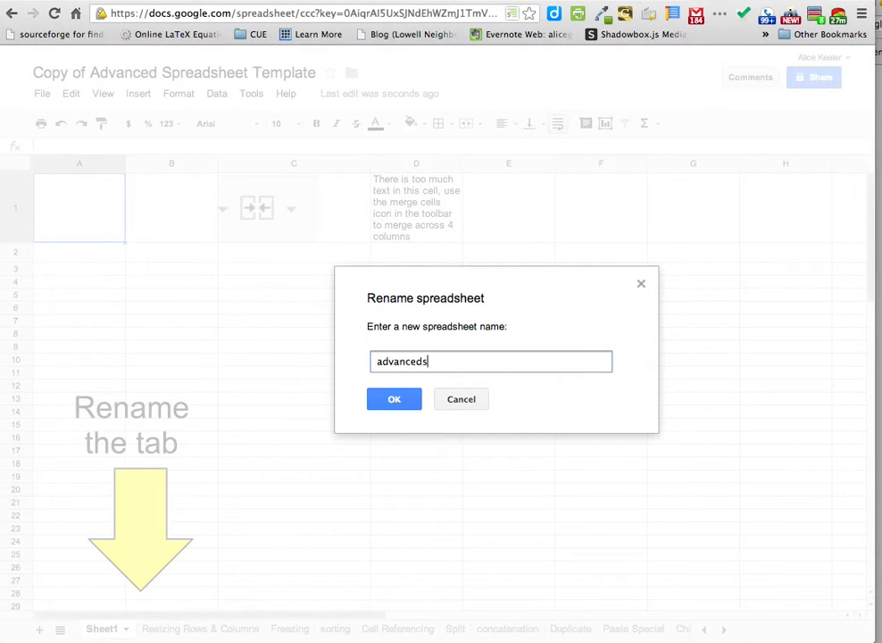
{"action": "type", "text": "preads"}
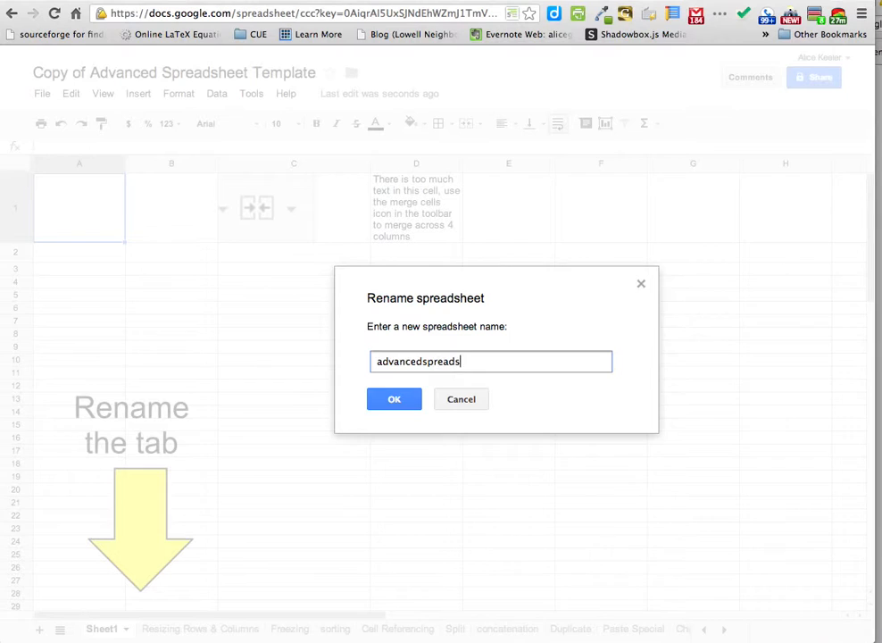
{"action": "type", "text": "heet_101_"}
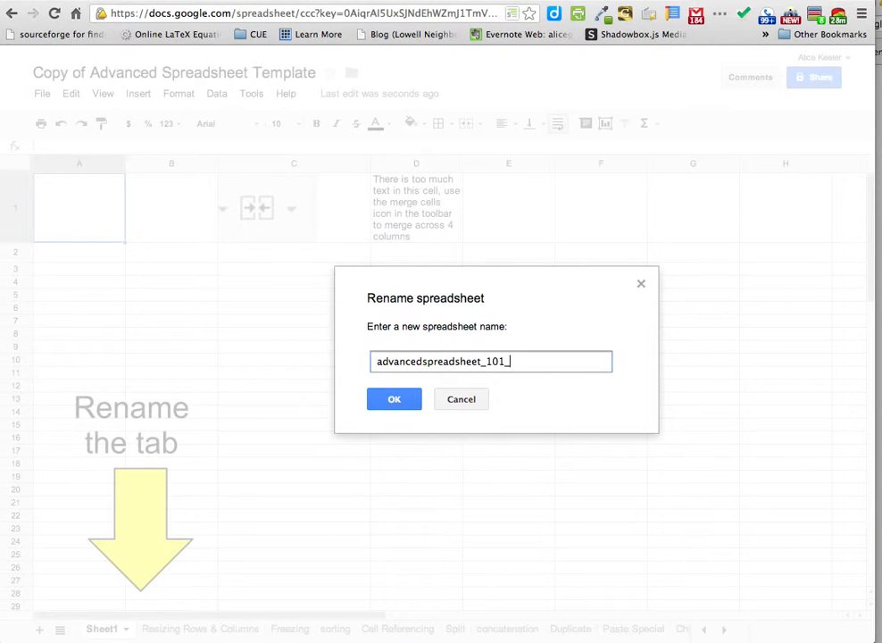
{"action": "type", "text": "R"}
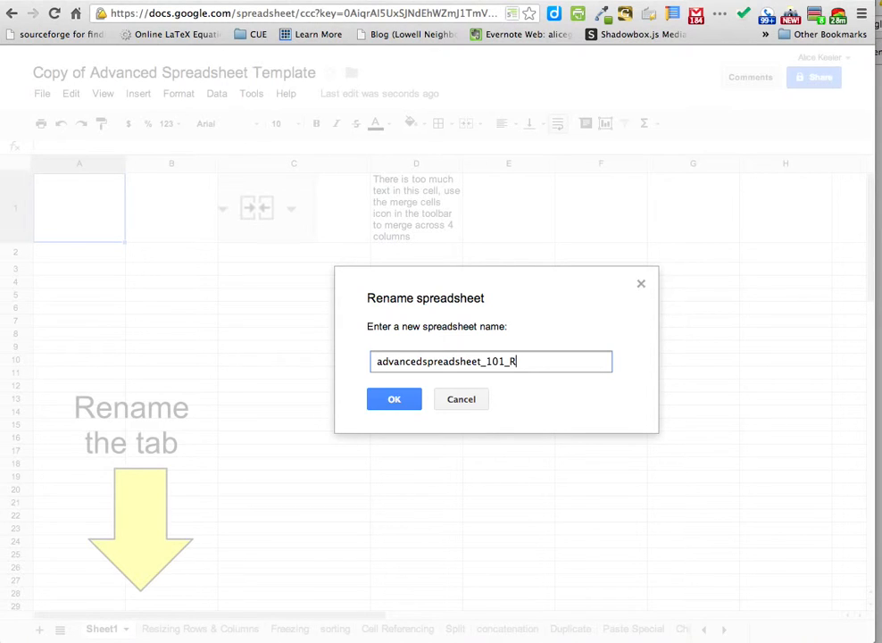
{"action": "type", "text": "Keel"}
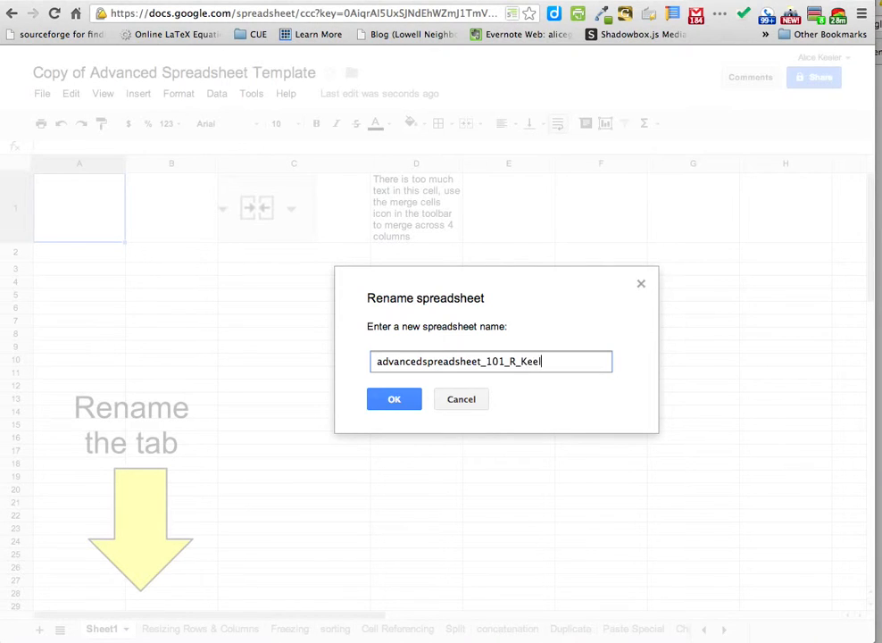